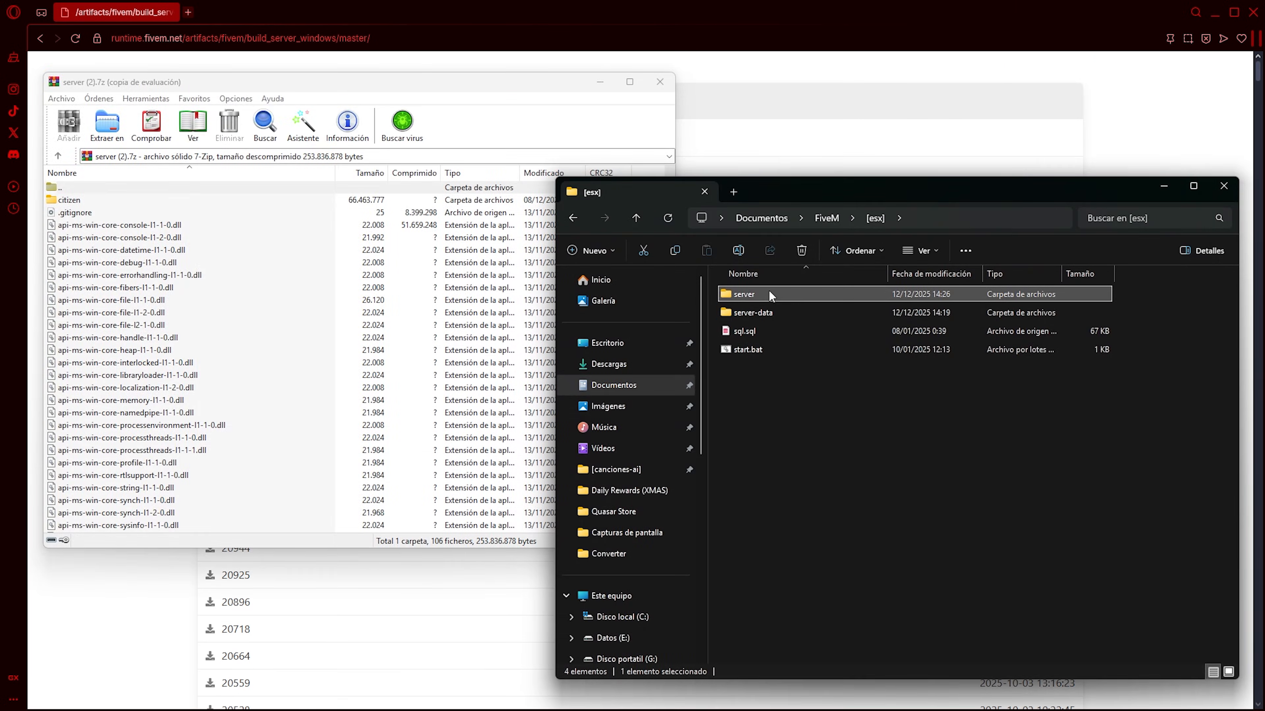
Enter the esx install's server folder as the extraction target for server (2).7z.
{"action": "double_click", "coordinate": [743, 294]}
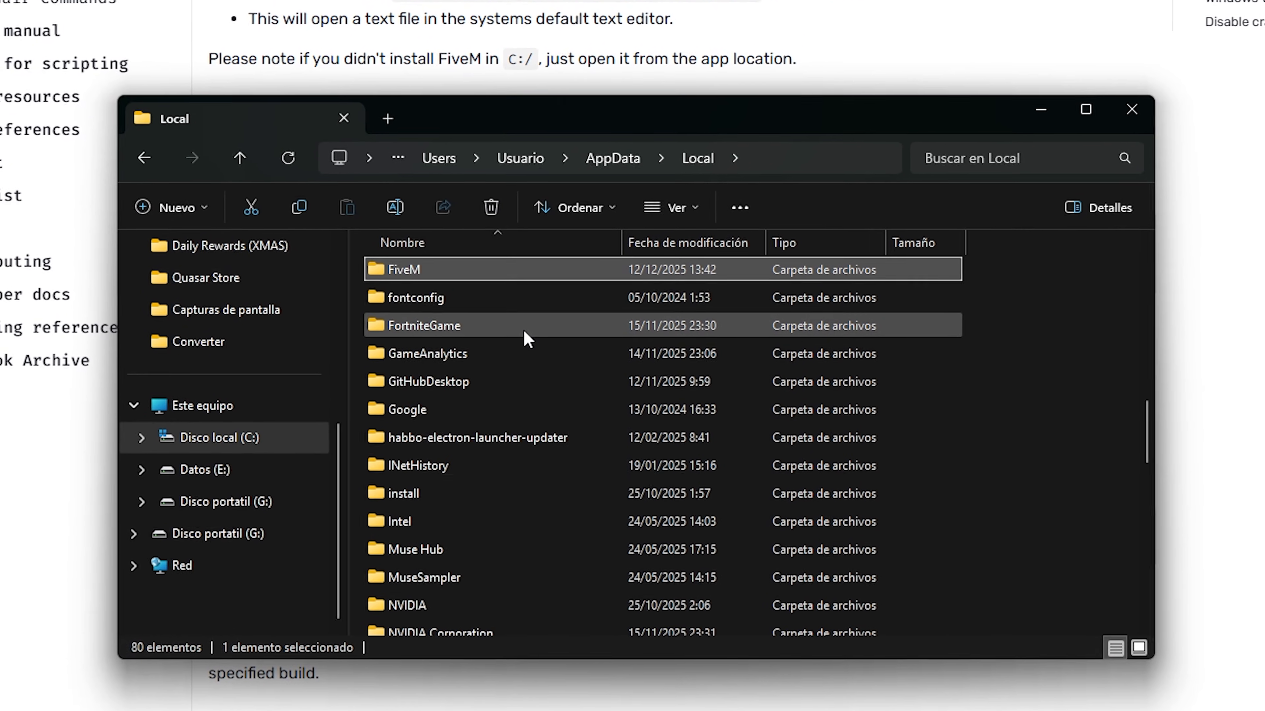
Go into the FiveM folder under AppData Local to clear its cache data.
{"action": "double_click", "coordinate": [401, 269]}
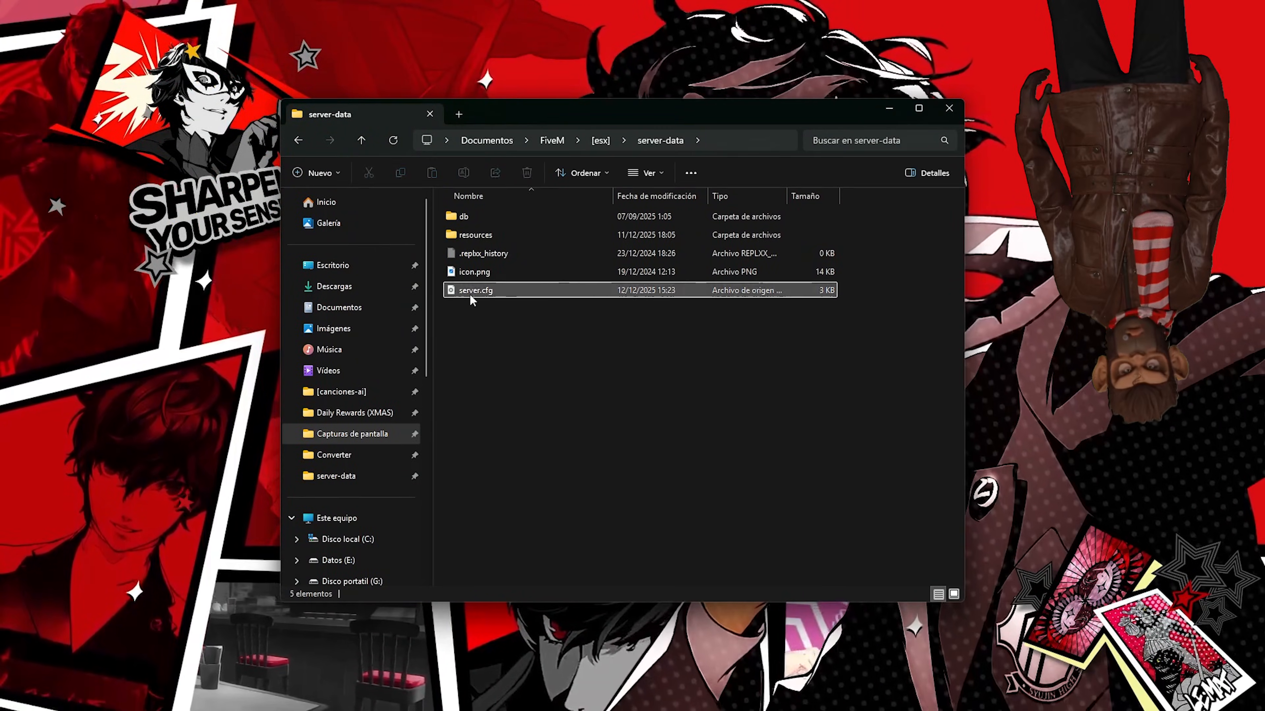
Add 'sv_enforceGameBuild 3717' to server.cfg in VS Code after the ox_target defaults.
{"action": "double_click", "coordinate": [475, 290]}
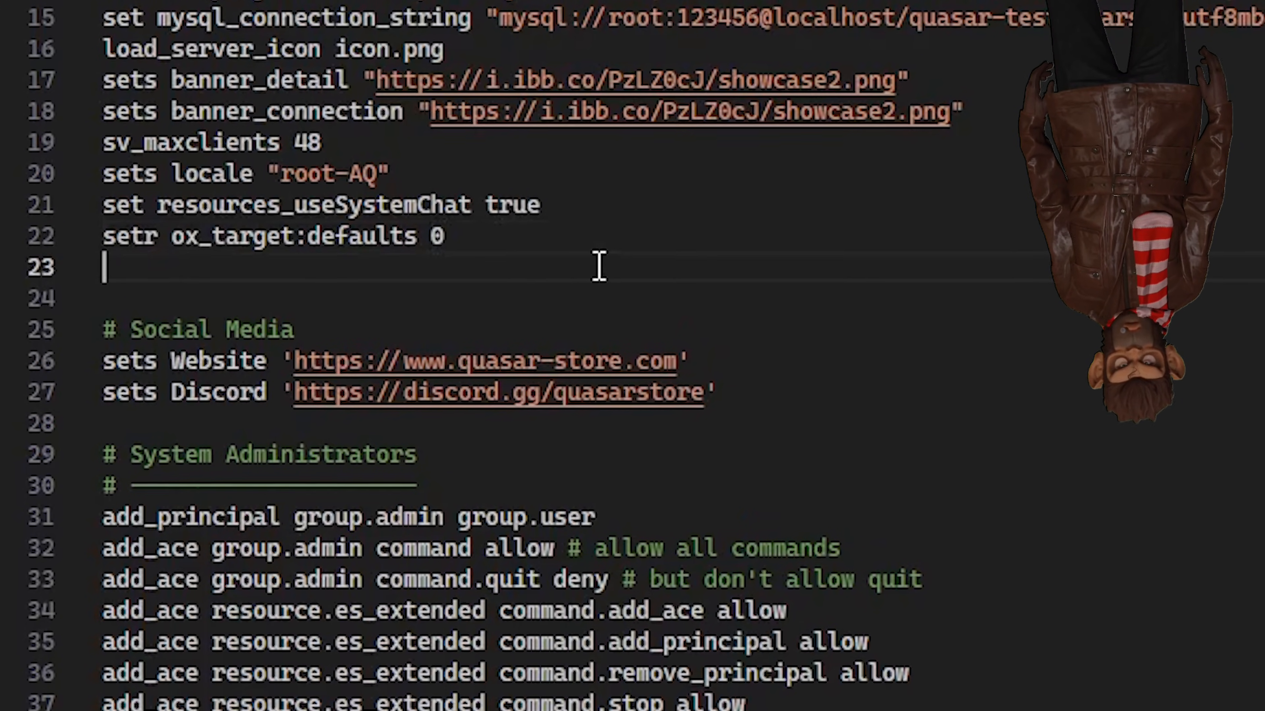
{"action": "type", "text": "sv_enforceGameBuild 3717"}
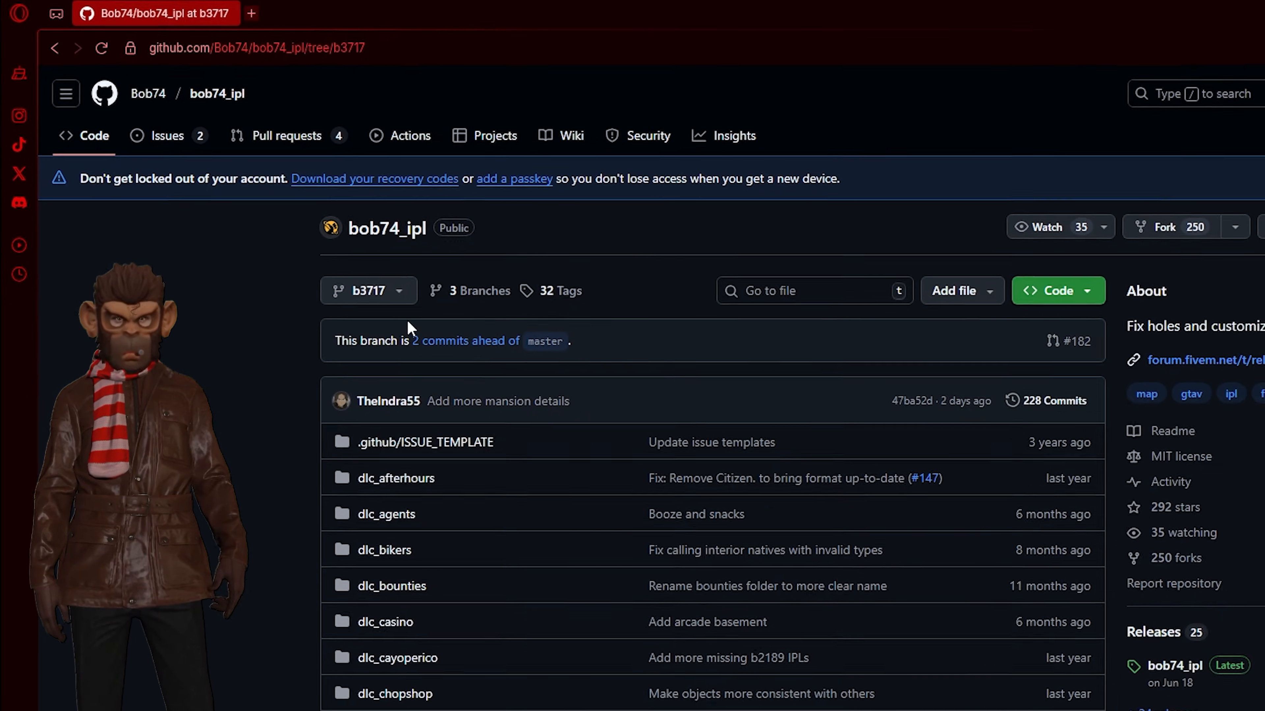
Download the bob74_ipl b3717 branch as a ZIP via Code > Download ZIP.
{"action": "left_click", "coordinate": [1052, 291]}
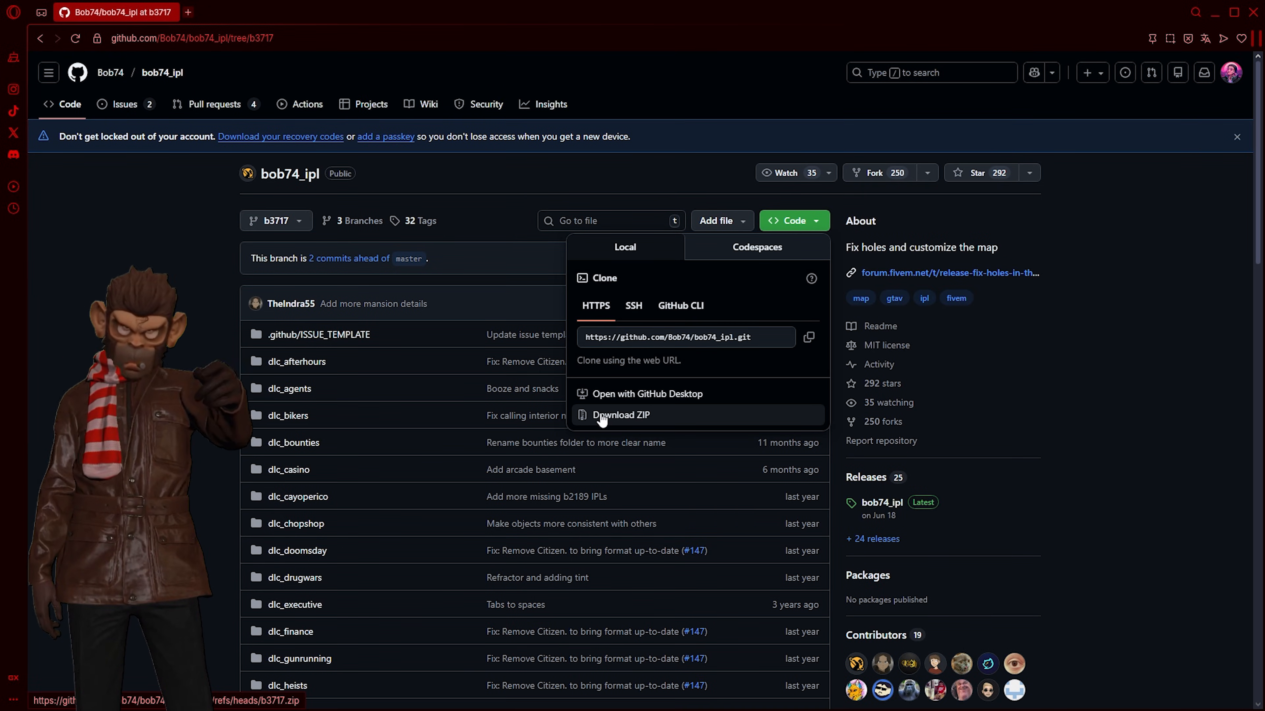
{"action": "left_click", "coordinate": [621, 415]}
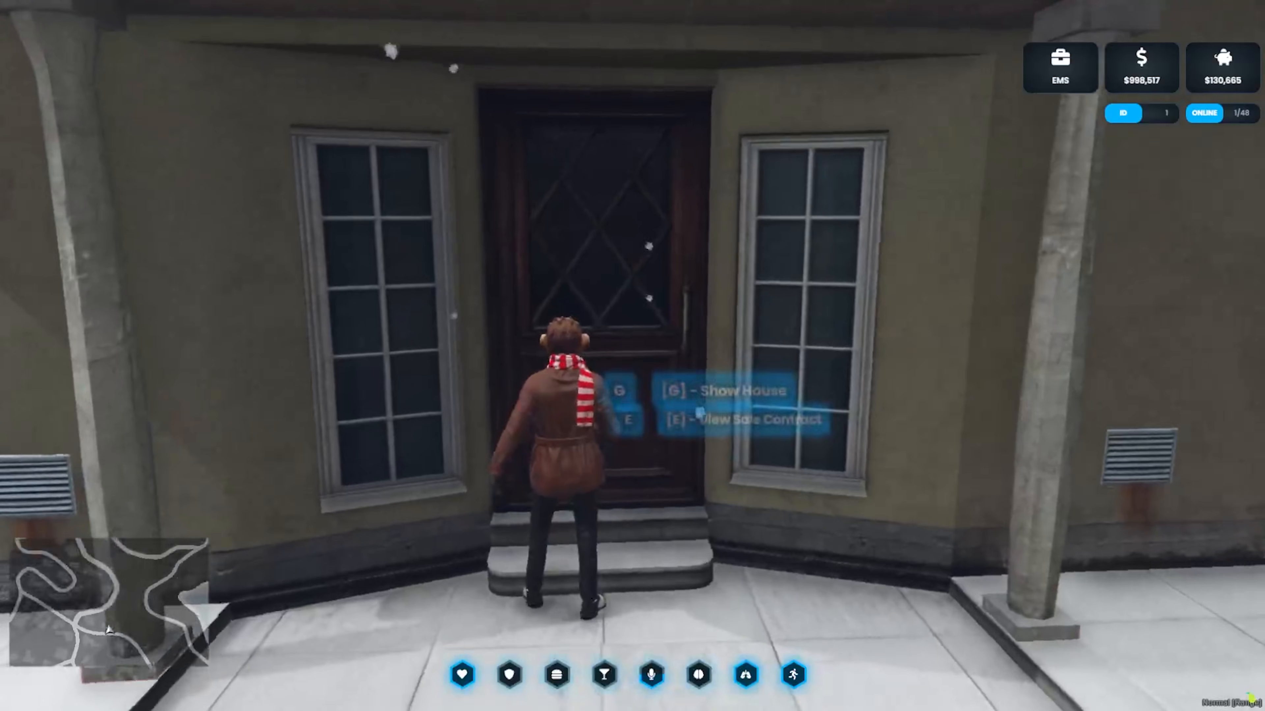
View the Kimble Hill Drive sale contract and sign it for a $14,400 full payment.
{"action": "key", "text": "e"}
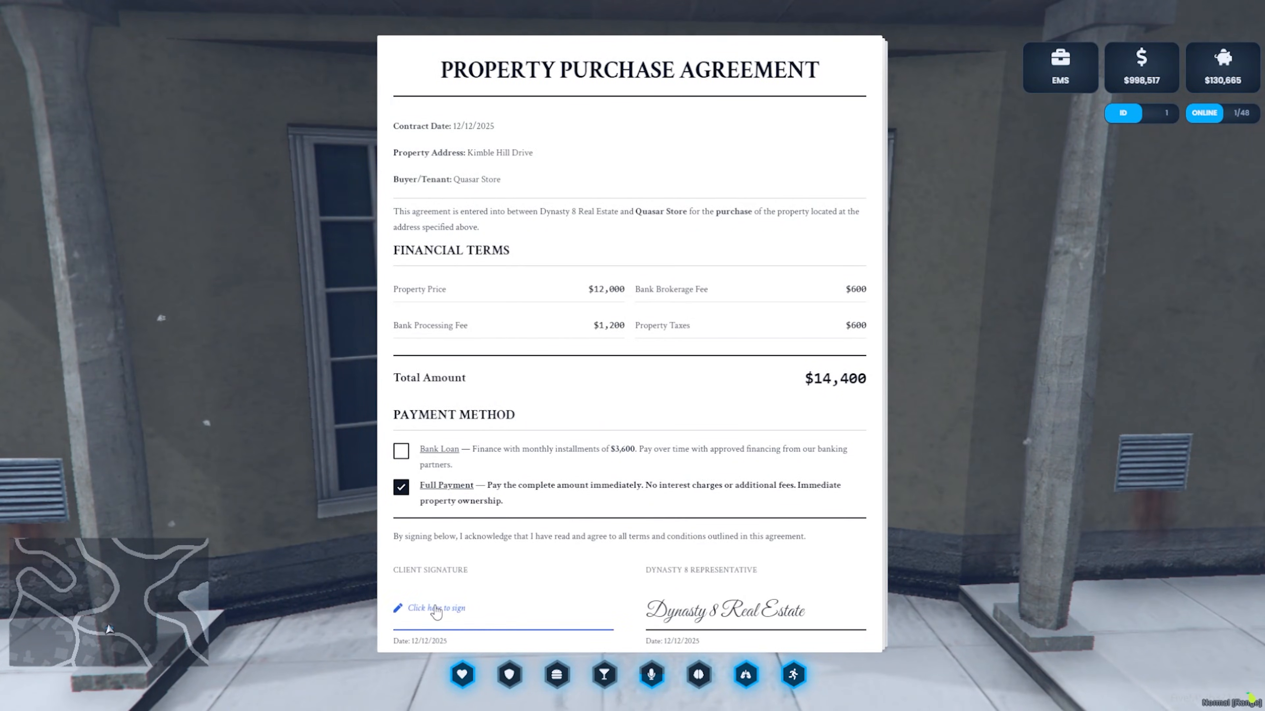
{"action": "left_click", "coordinate": [435, 608]}
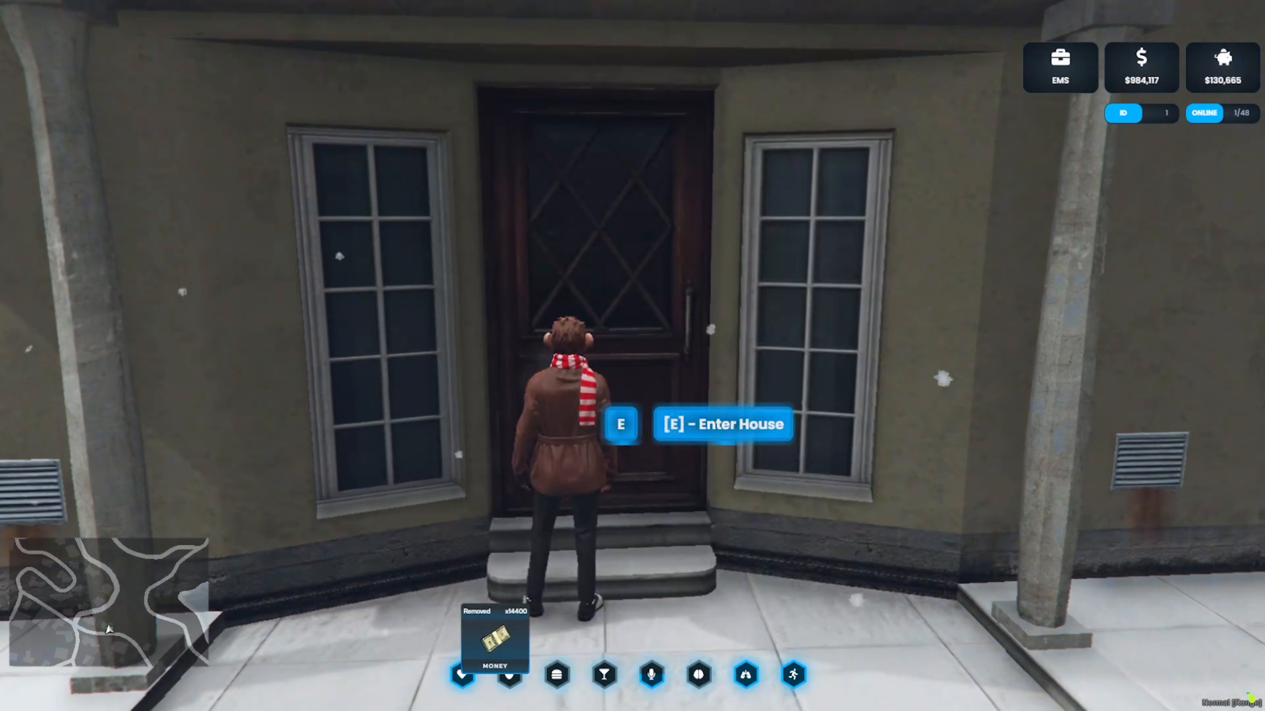